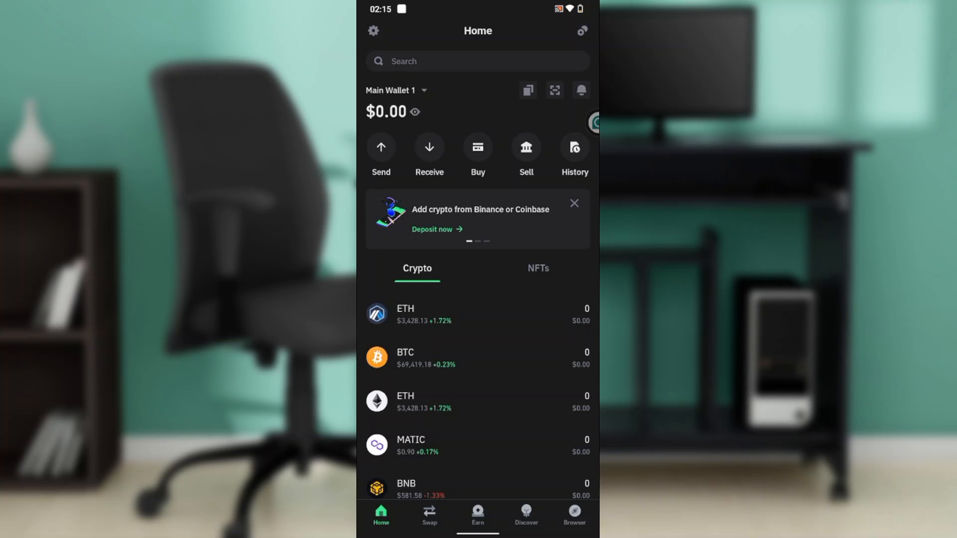
Step: From Trust Wallet settings, open Main Wallet 1 to show its Google Drive and Manual backups
{"action": "left_click", "coordinate": [373, 30]}
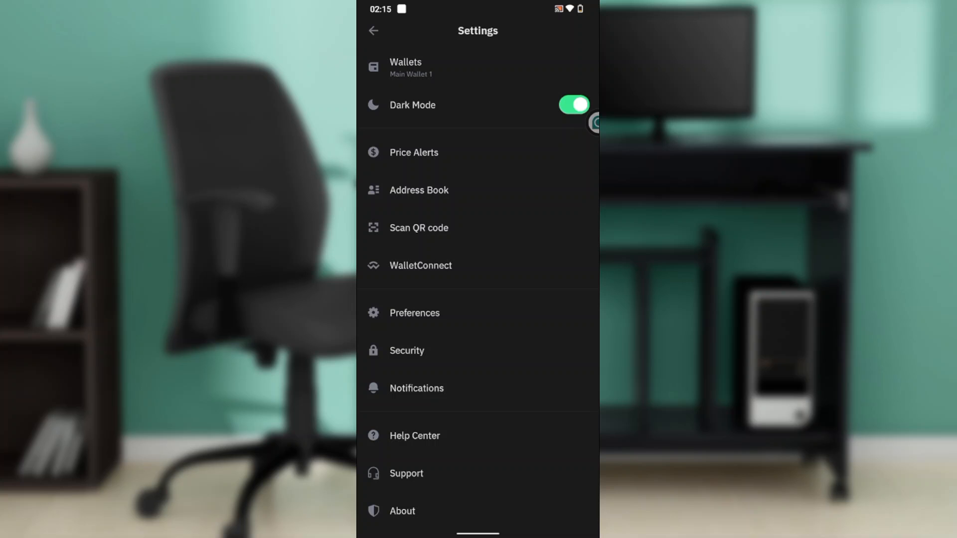
{"action": "left_click", "coordinate": [406, 67]}
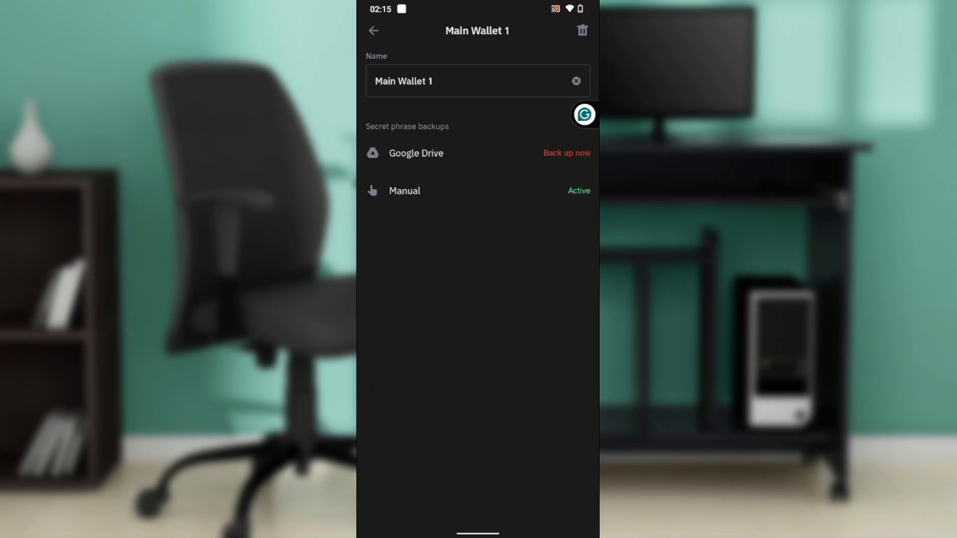
Step: Open the Manual secret phrase backup for Main Wallet 1
{"action": "left_click", "coordinate": [372, 30]}
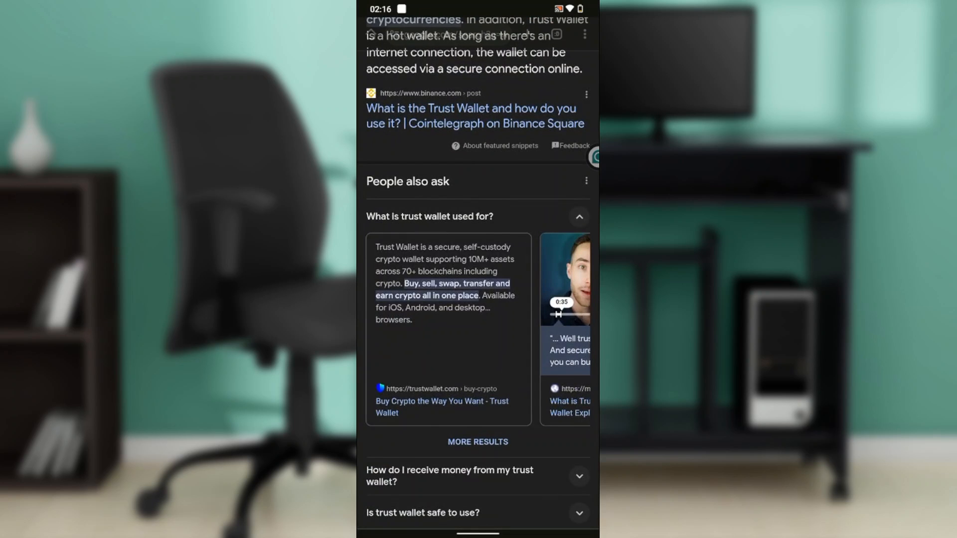
Step: Scroll the results and open the iancoleman.io 'BIP39 - Mnemonic Code' link
{"action": "scroll", "scroll_direction": "down", "scroll_amount": 3}
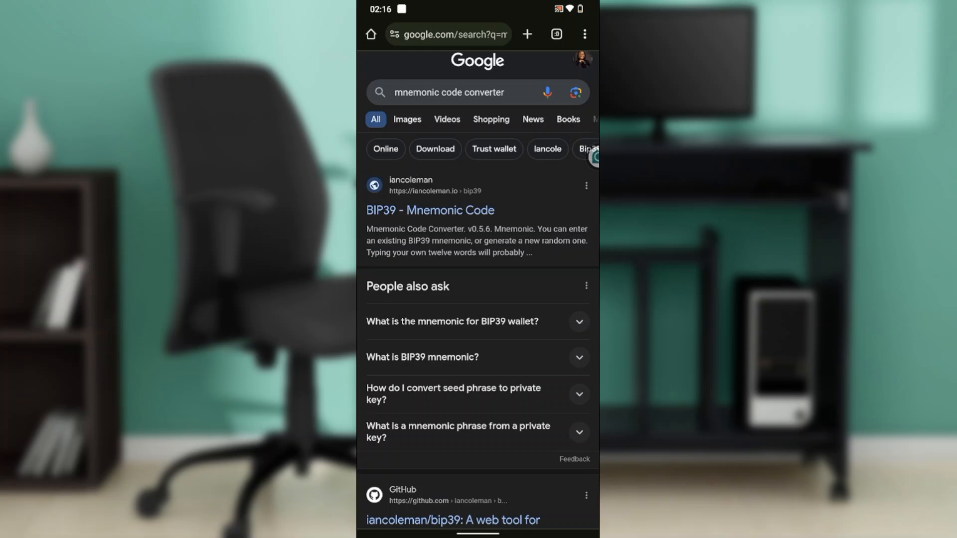
{"action": "left_click", "coordinate": [429, 209]}
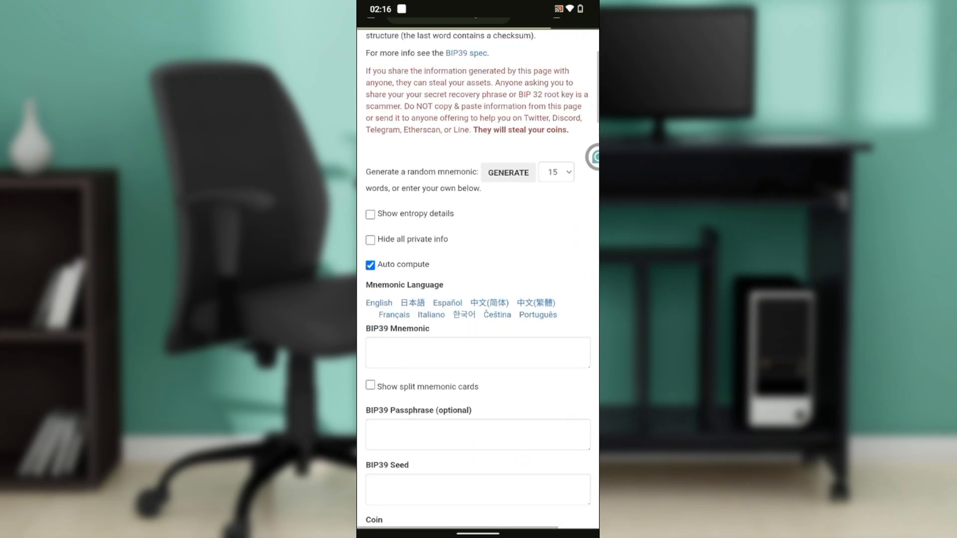
{"action": "scroll", "scroll_direction": "down", "scroll_amount": 3}
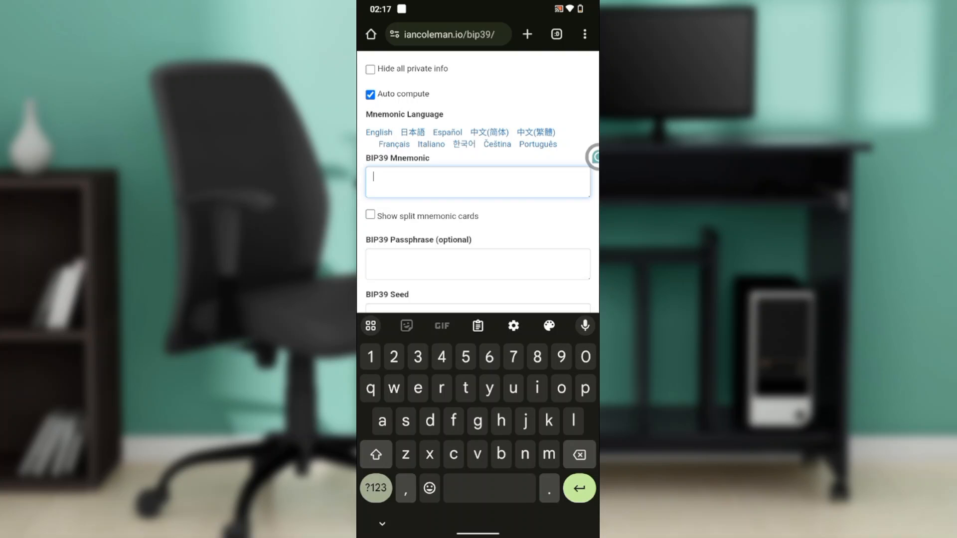
{"action": "scroll", "scroll_direction": "down", "scroll_amount": 3}
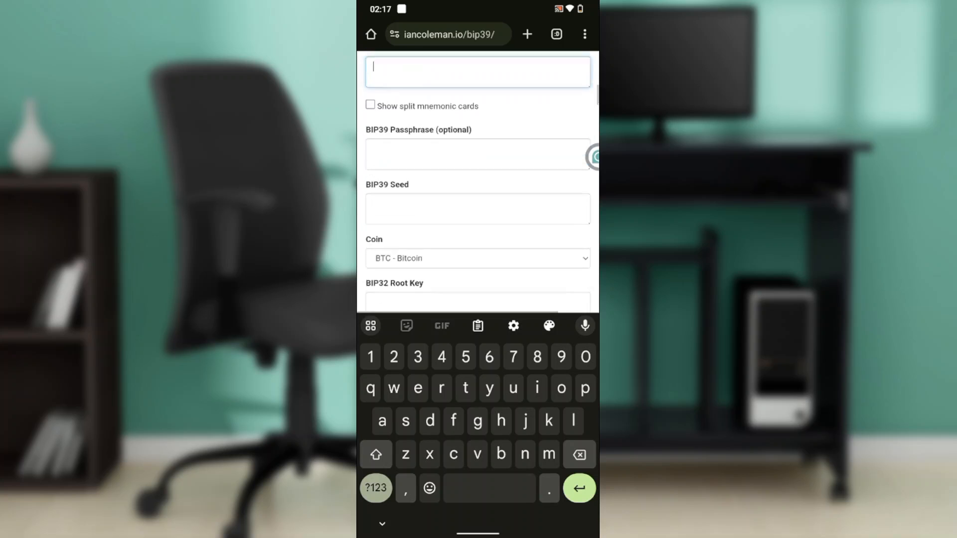
{"action": "scroll", "scroll_direction": "down", "scroll_amount": 3}
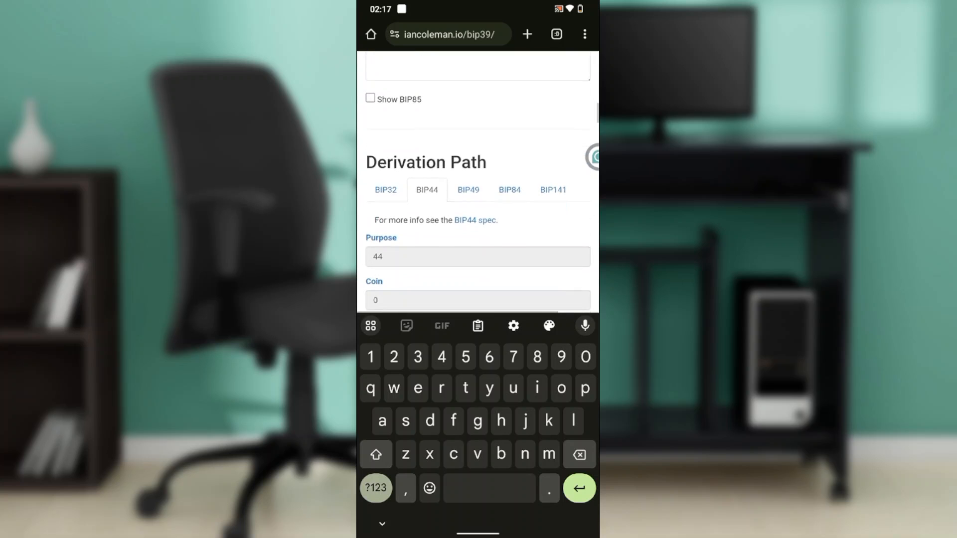
{"action": "scroll", "scroll_direction": "down", "scroll_amount": 3}
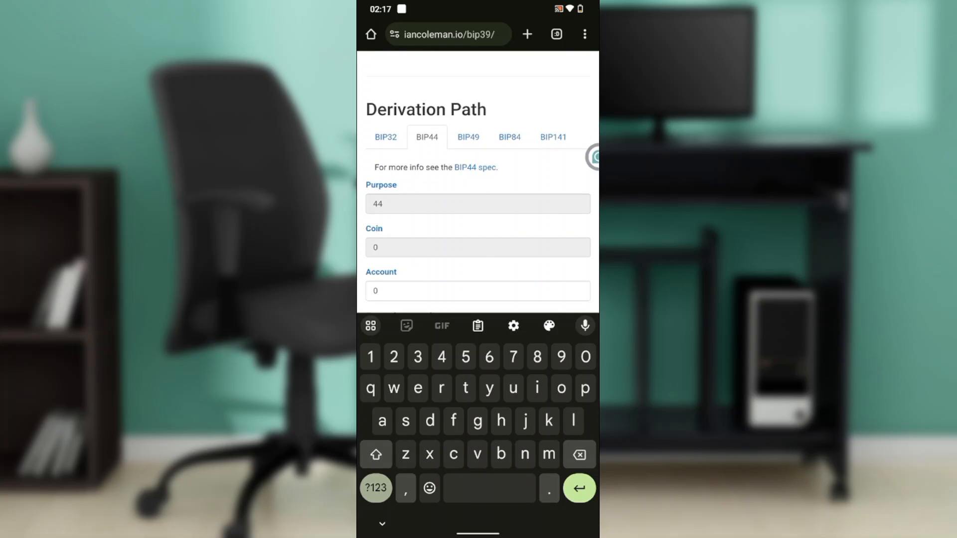
{"action": "scroll", "scroll_direction": "down", "scroll_amount": 3}
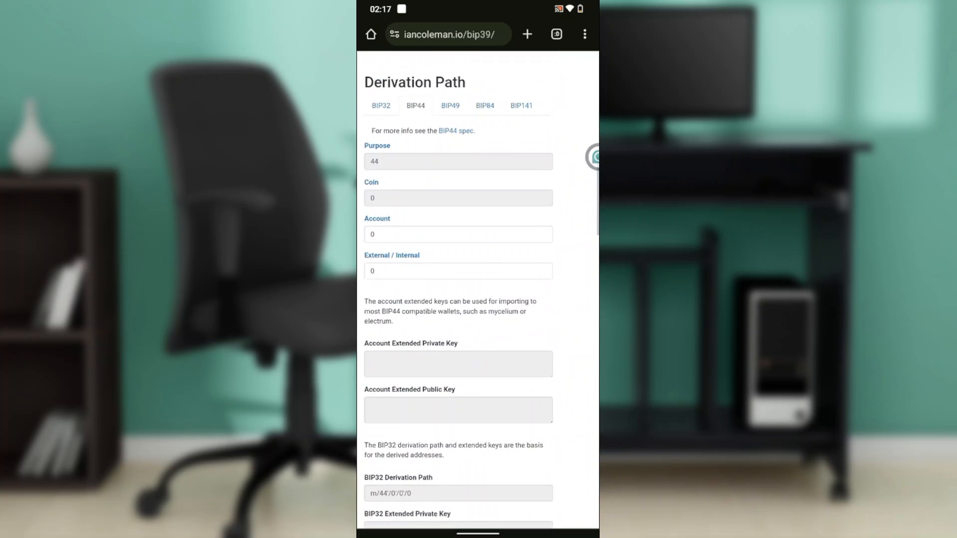
{"action": "scroll", "scroll_direction": "down", "scroll_amount": 3}
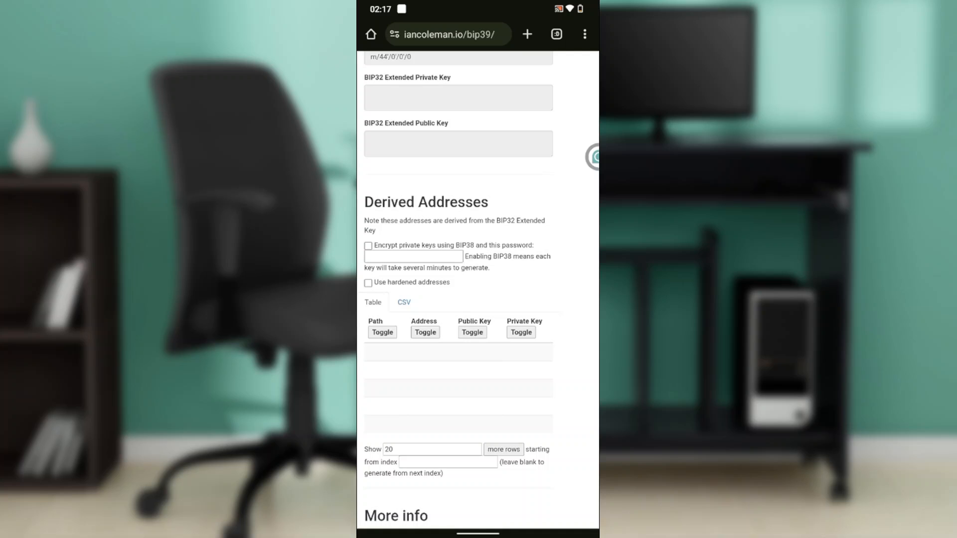
{"action": "scroll", "scroll_direction": "up", "scroll_amount": 3}
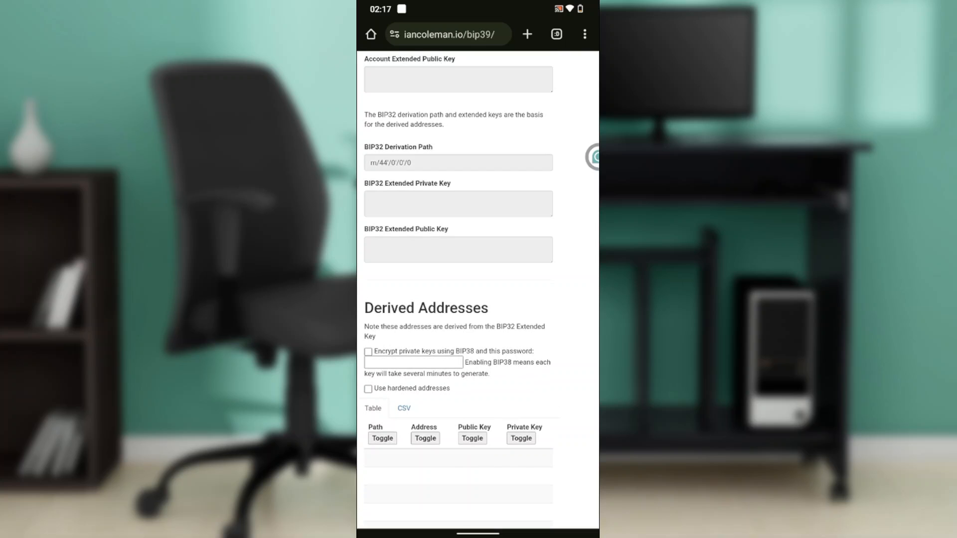
Step: Scroll through the converter page and expand the BIP39 Coin dropdown showing BTC - Bitcoin
{"action": "scroll", "scroll_direction": "down", "scroll_amount": 3}
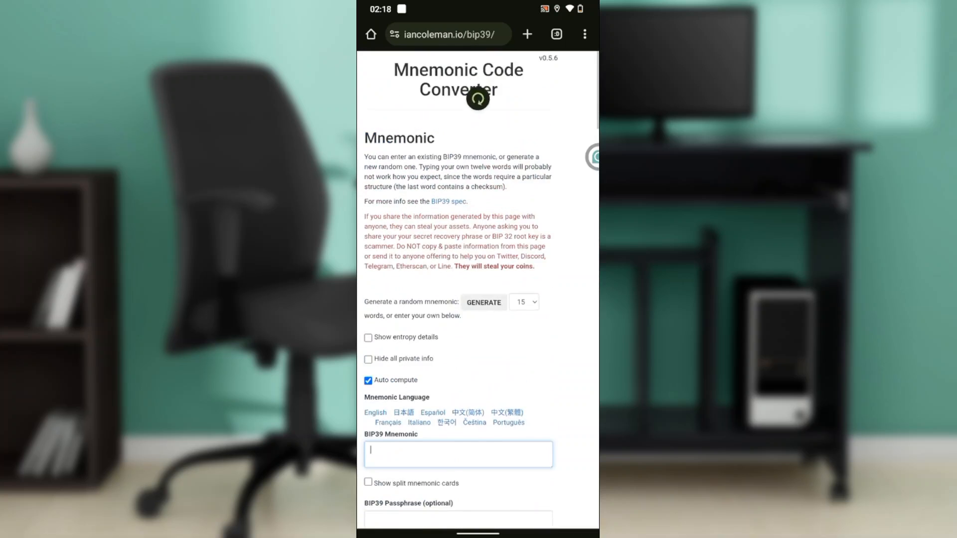
{"action": "scroll", "scroll_direction": "down", "scroll_amount": 3}
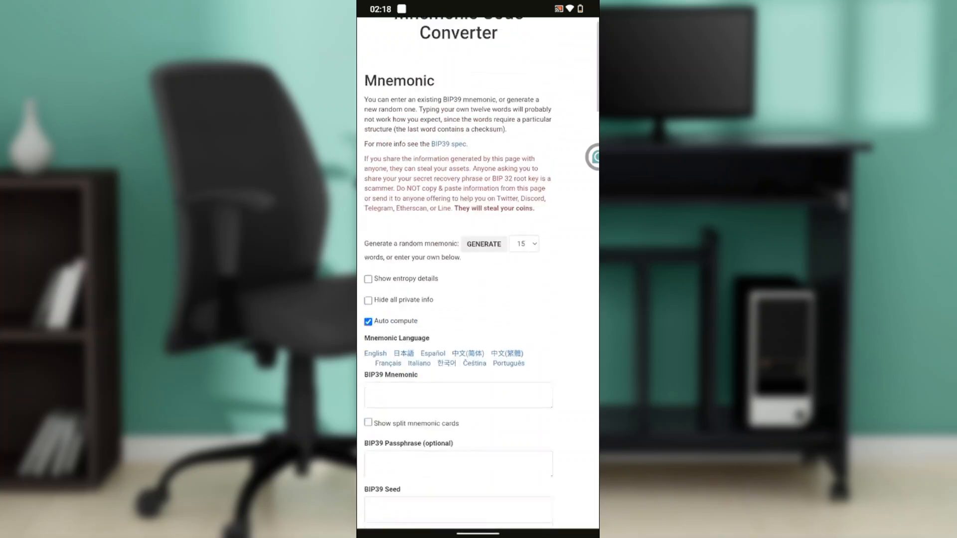
{"action": "scroll", "scroll_direction": "down", "scroll_amount": 3}
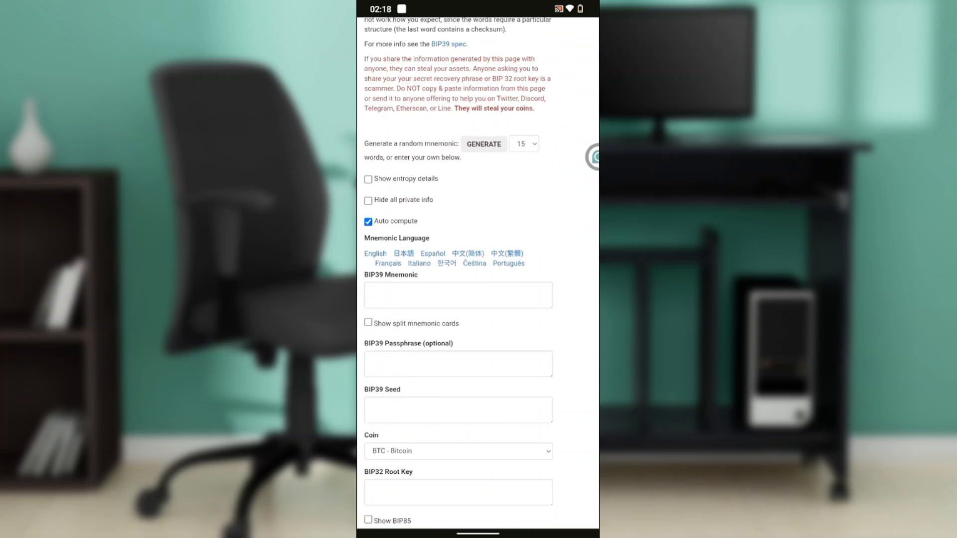
{"action": "scroll", "scroll_direction": "down", "scroll_amount": 3}
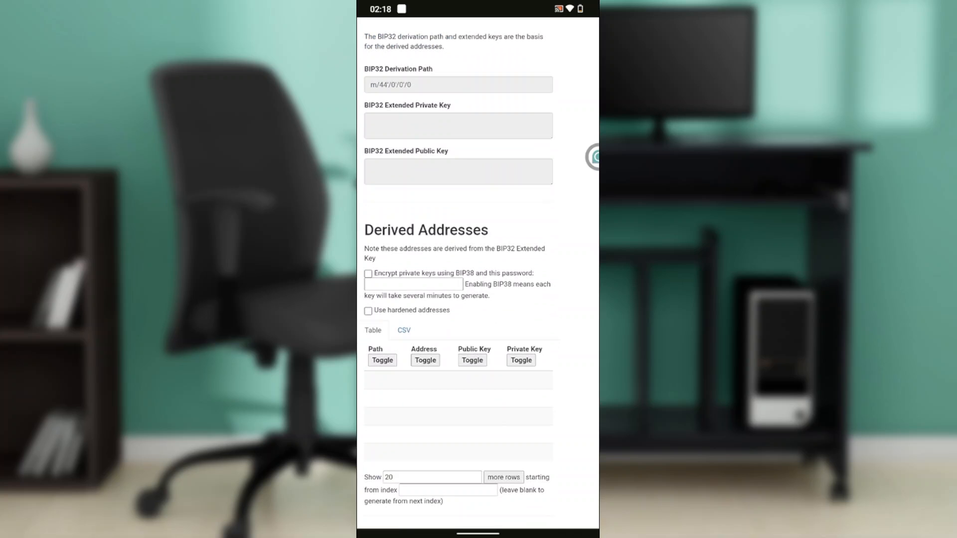
{"action": "scroll", "scroll_direction": "down", "scroll_amount": 3}
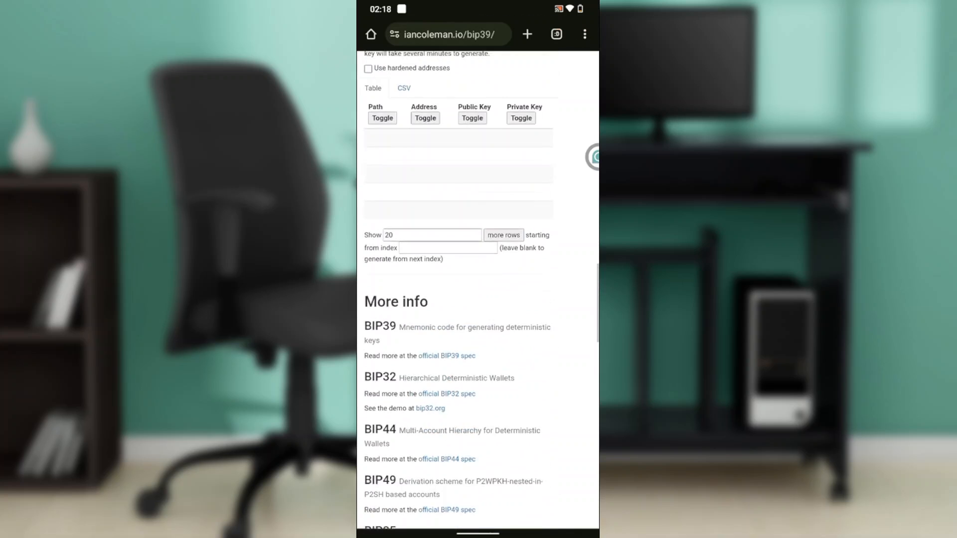
{"action": "scroll", "scroll_direction": "up", "scroll_amount": 3}
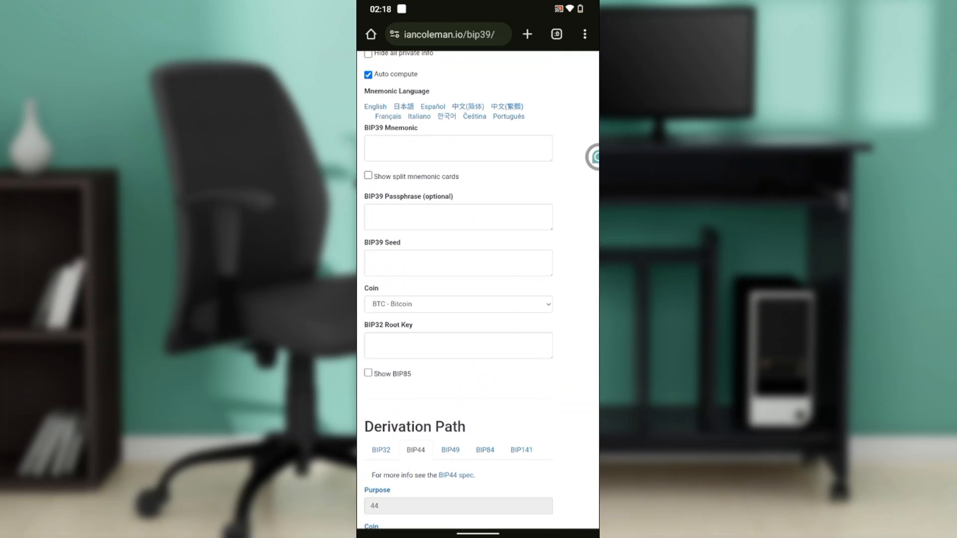
{"action": "left_click", "coordinate": [458, 304]}
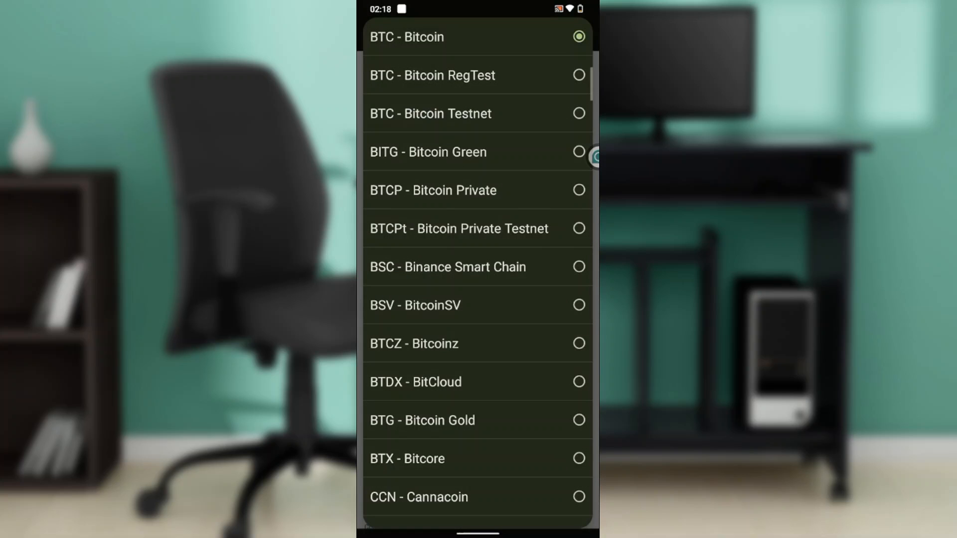